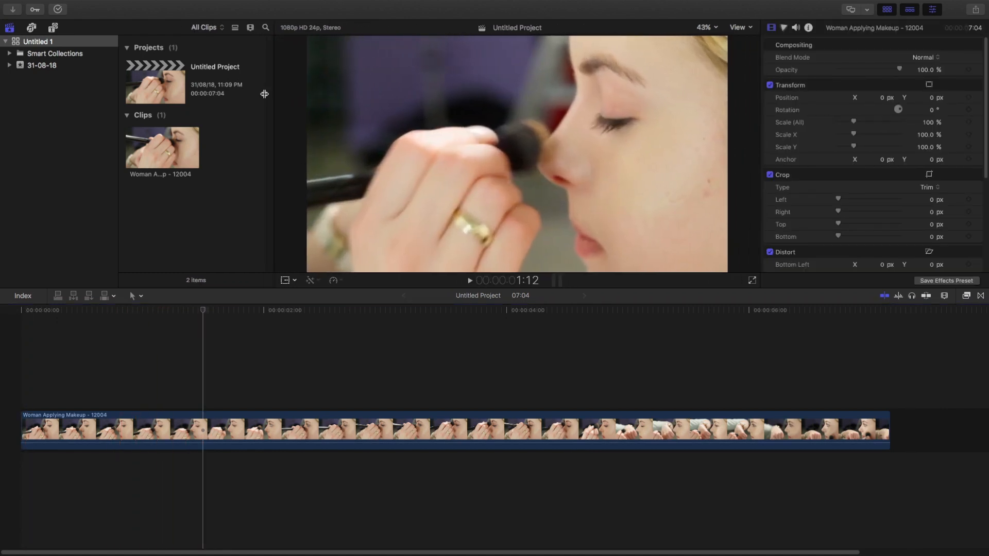
Step: Option-drag the Woman Applying Makeup clip upward to place a copy above the original
click(276, 415)
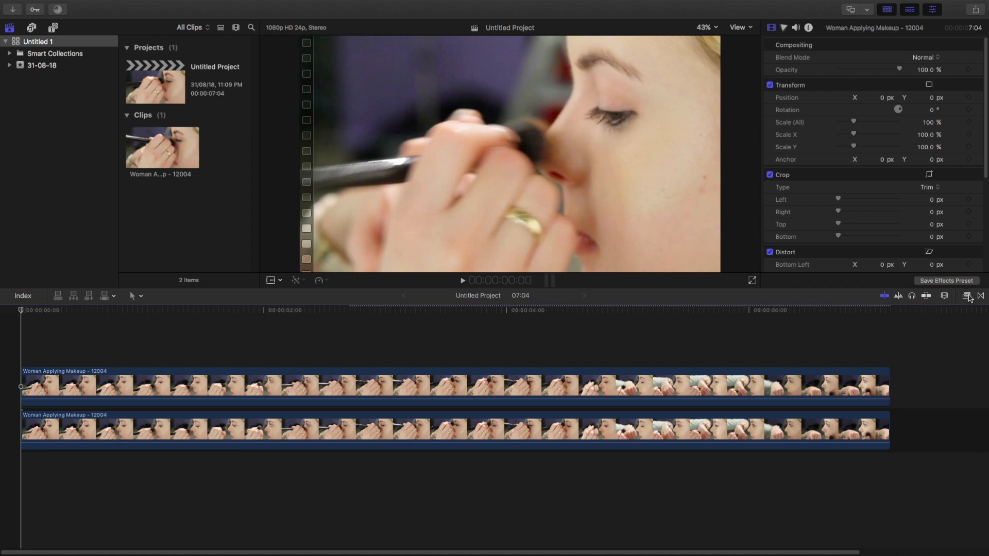
Step: Find Draw Mask in the Effects browser by searching 'mask' and apply it to the top clip
click(966, 297)
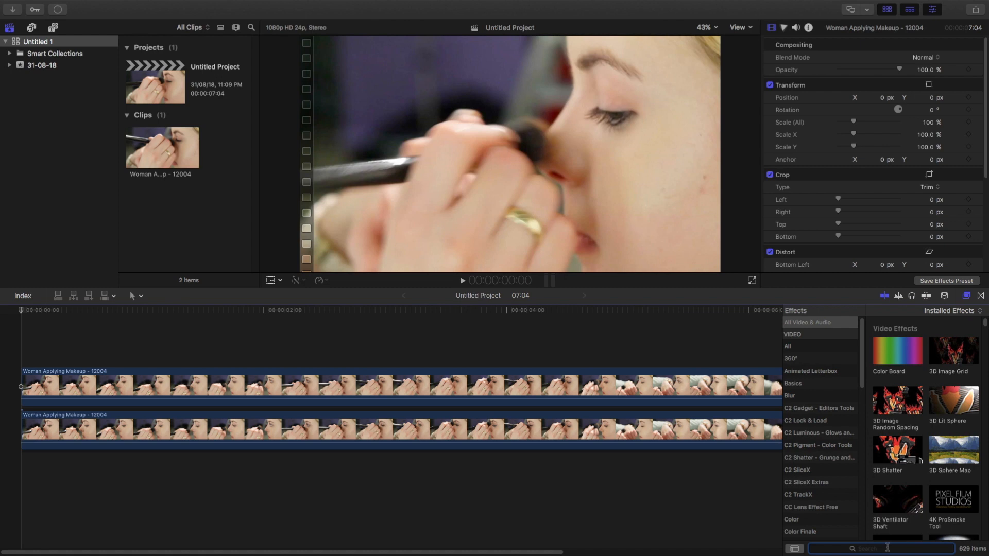
text(mask)
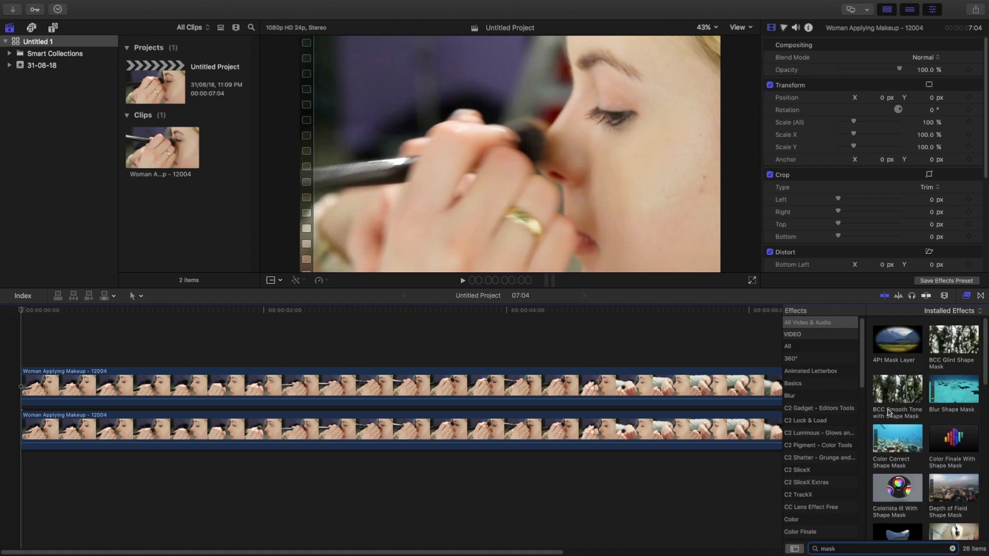
scroll(down, 3)
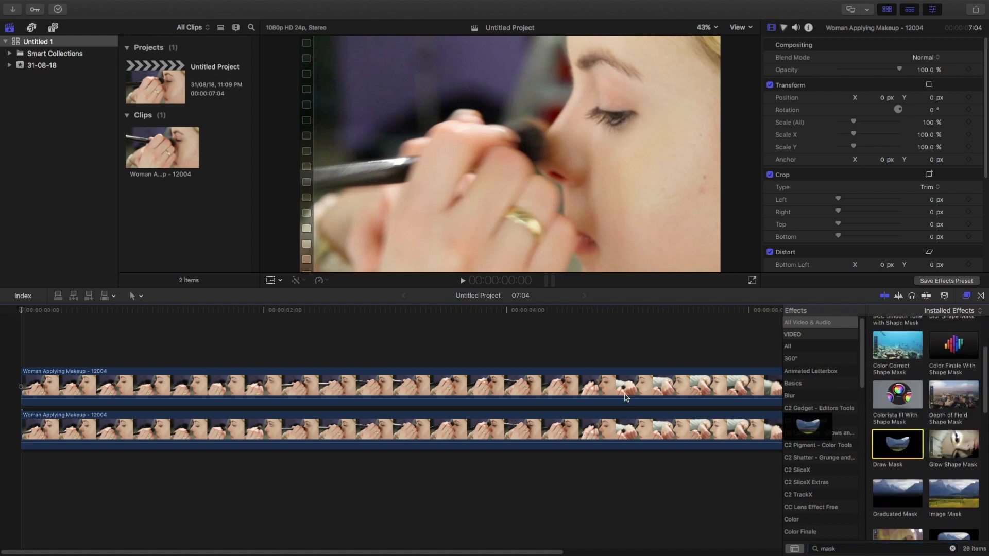
double_click(897, 445)
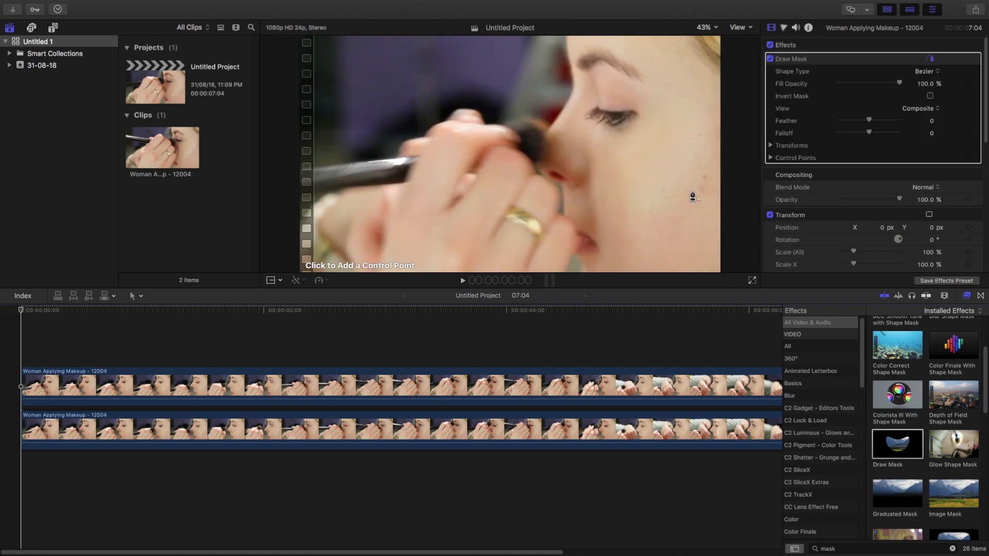
mouse_move(705, 212)
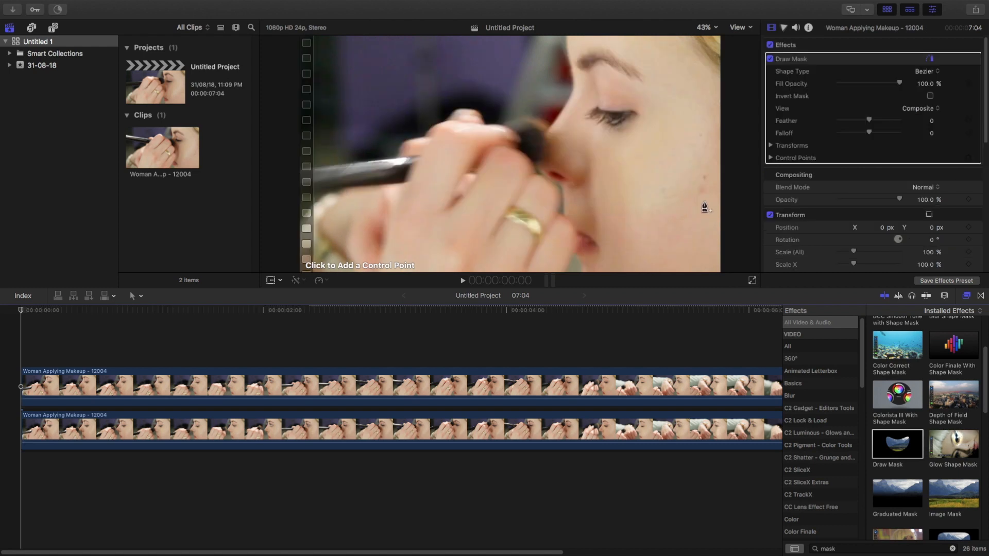
Step: Place the mask's four control points beside the cheek and roughly soften its feather and falloff
click(690, 204)
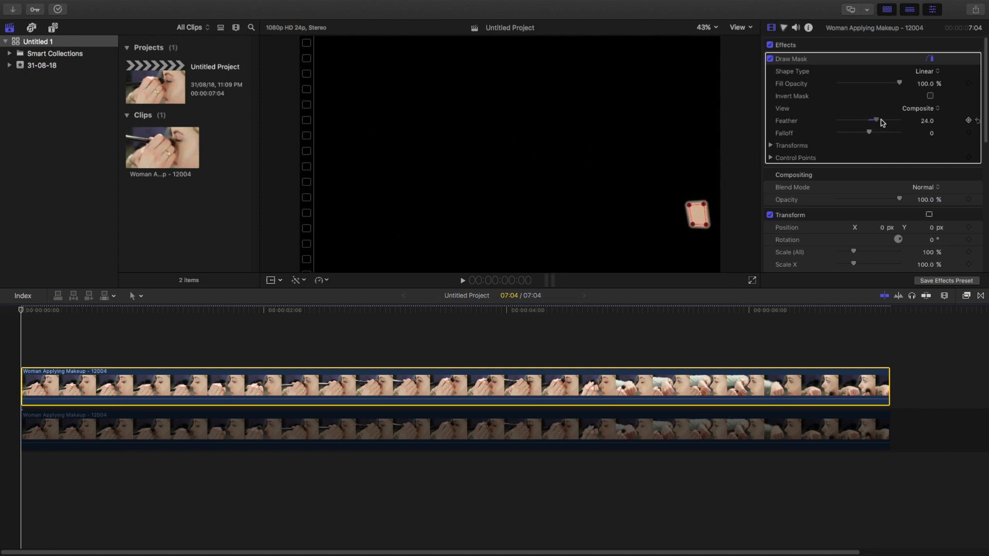
drag(876, 121, 865, 120)
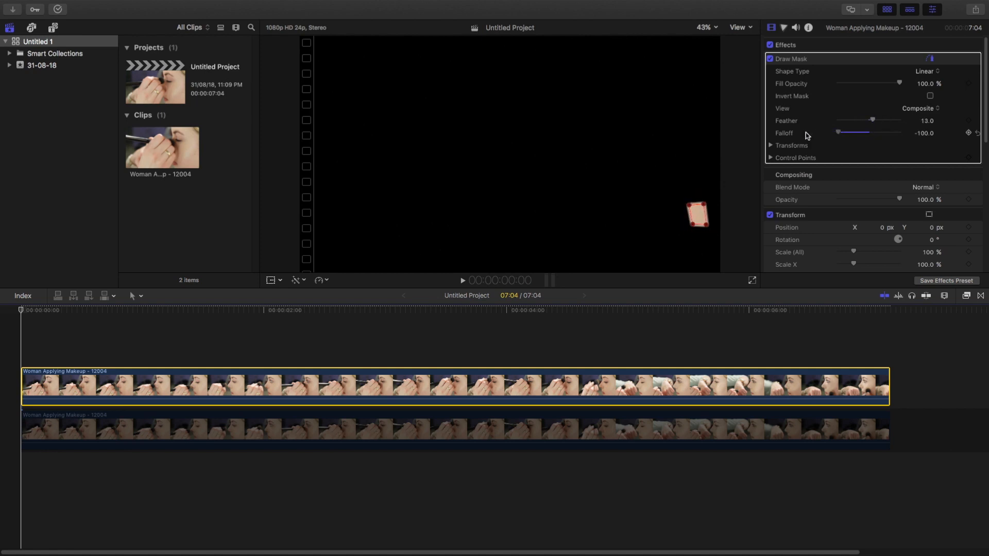
drag(874, 120, 883, 119)
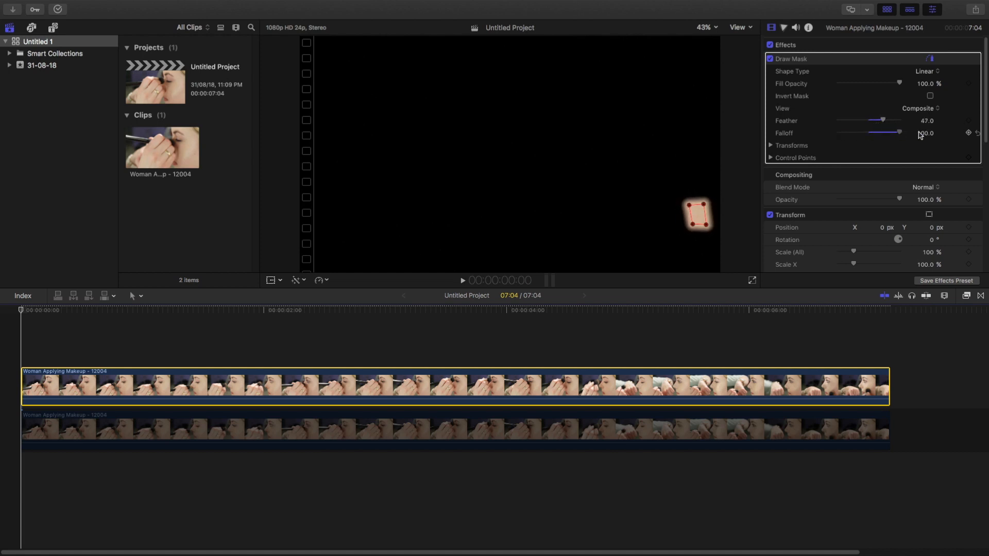
drag(883, 120, 877, 120)
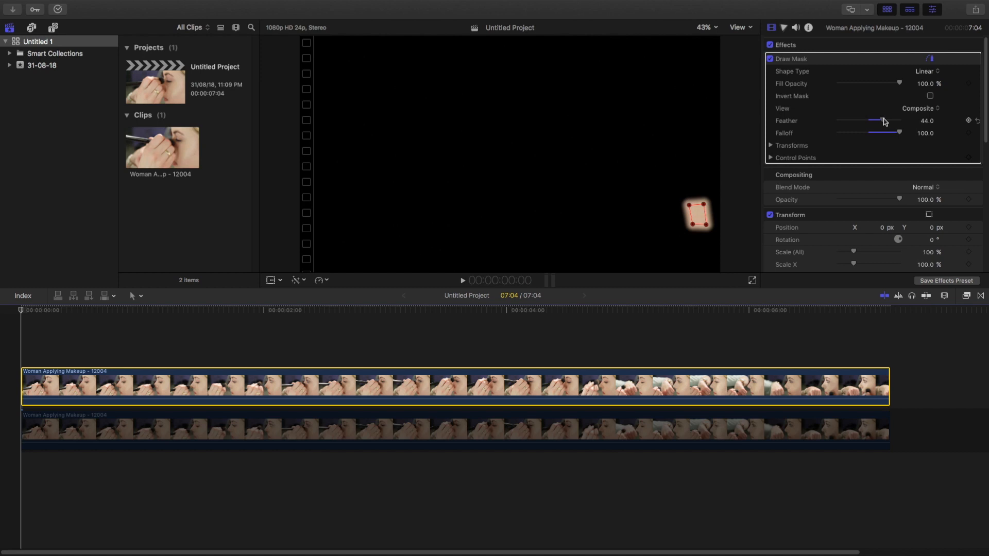
drag(876, 120, 887, 120)
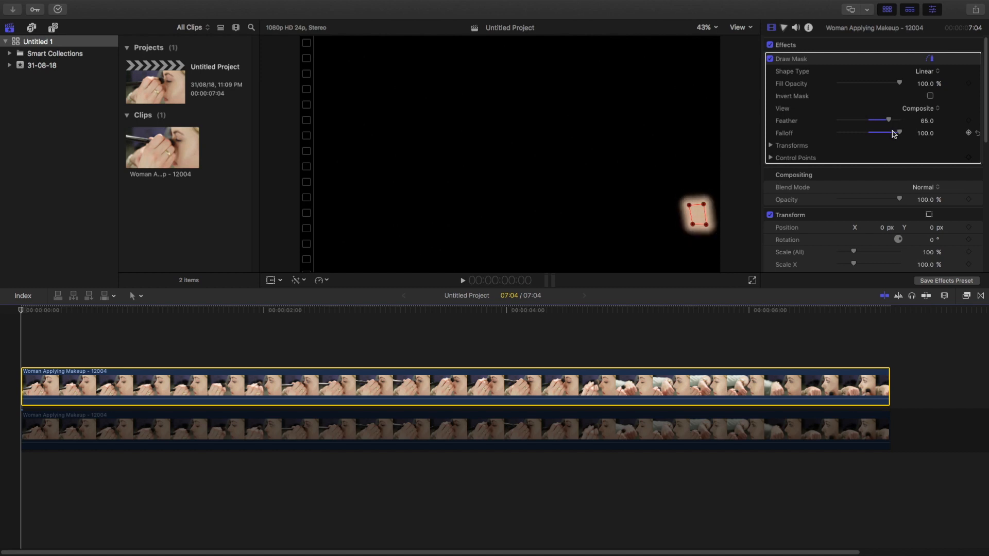
Step: Bring the mask falloff near zero and settle the feather at about -24
drag(898, 133, 867, 132)
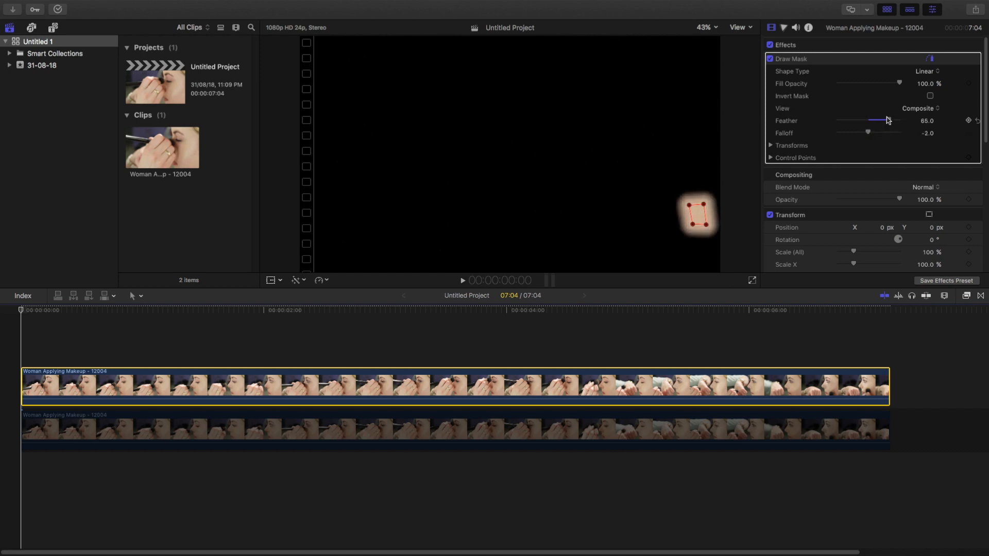
drag(884, 119, 874, 119)
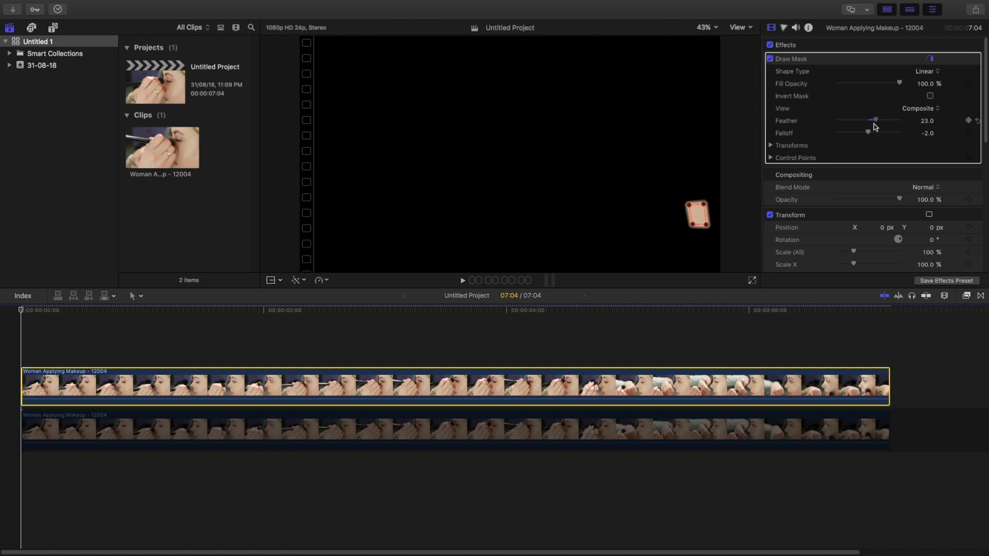
drag(875, 121, 858, 121)
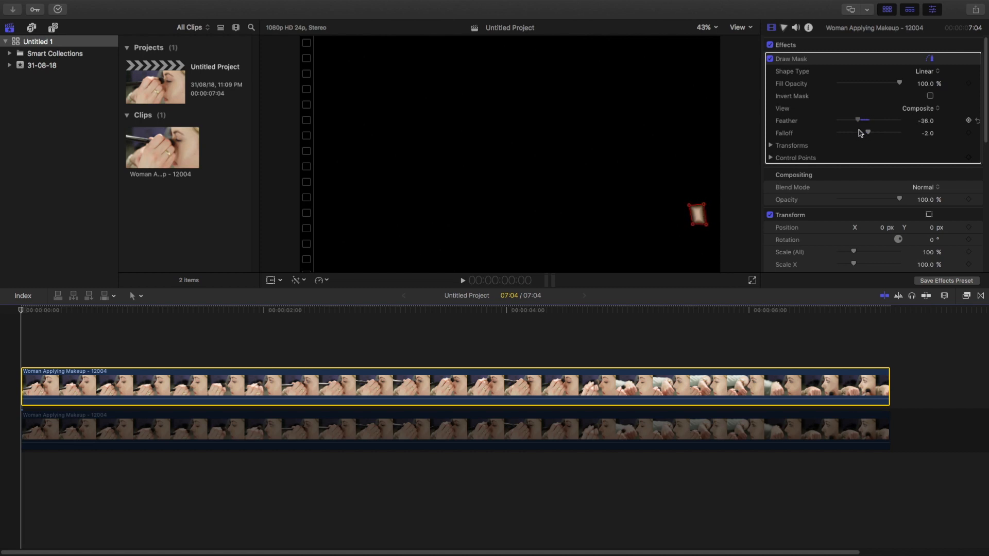
drag(855, 119, 865, 119)
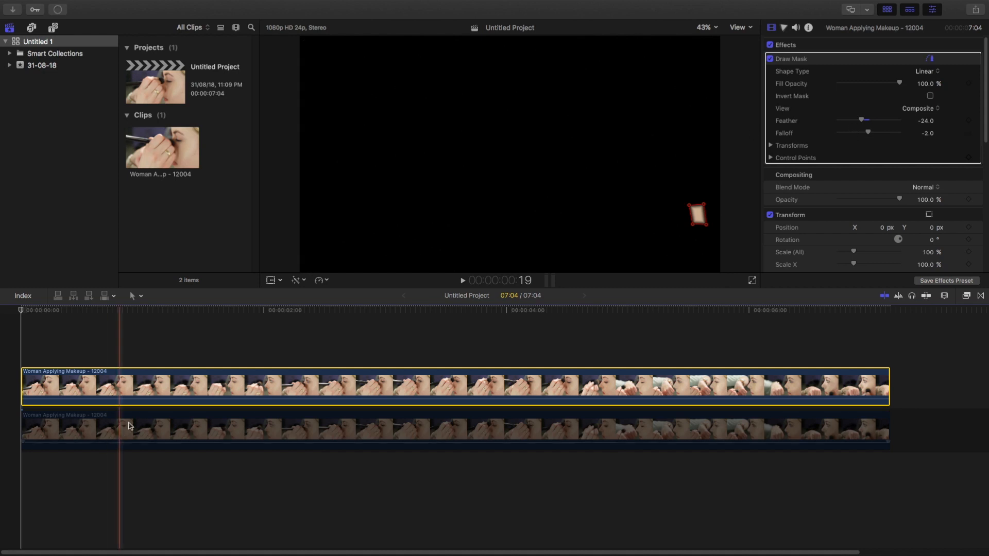
Step: Re-enable the original lower clip so the masked patch shows over it
click(129, 426)
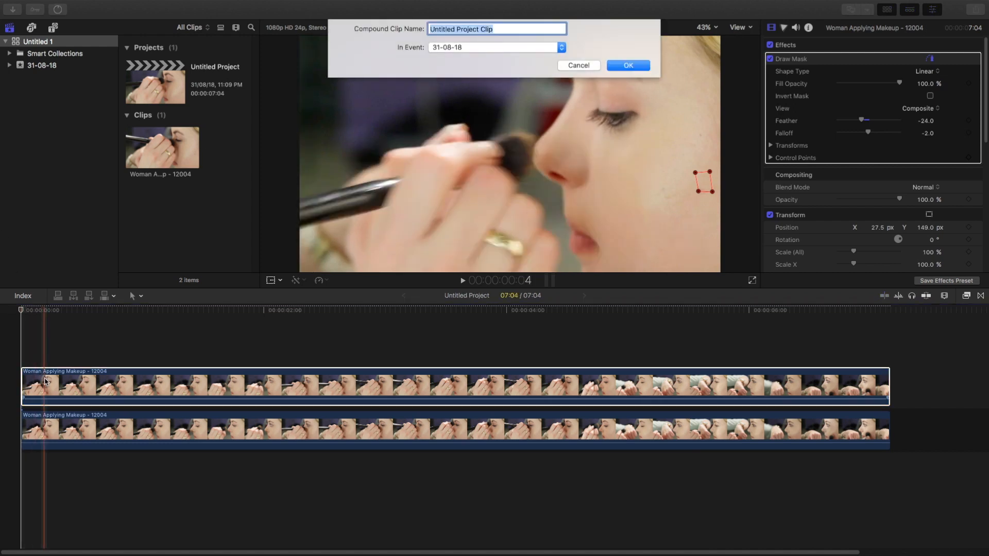
Step: Confirm the new compound clip and enlarge the patch with the Transform handles
click(628, 66)
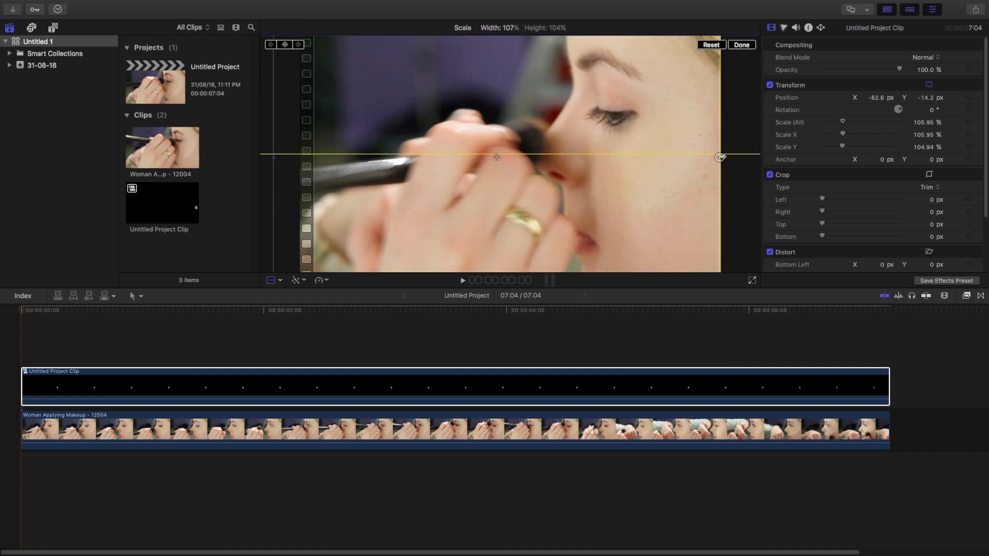
drag(841, 122, 846, 121)
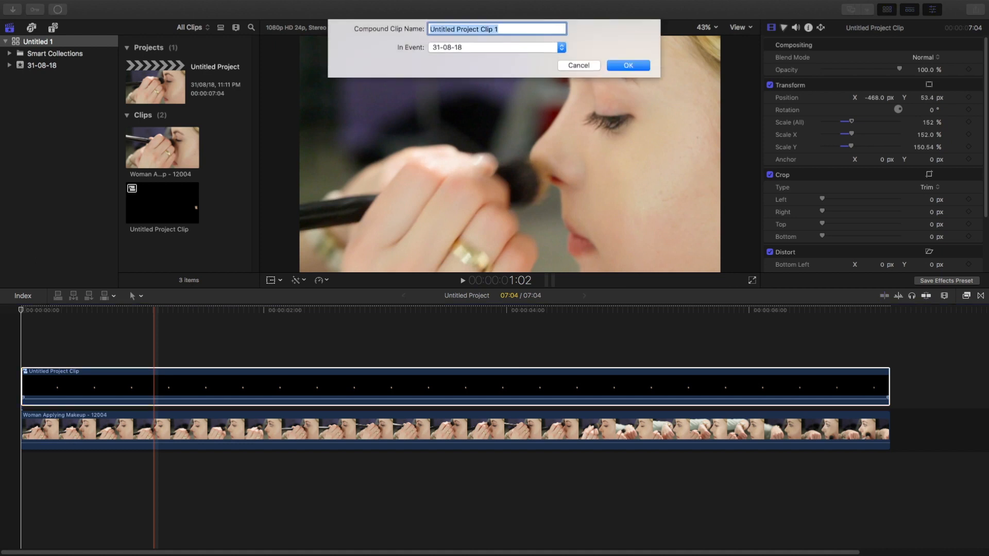
Step: Confirm creating Untitled Project Clip 1 and set the viewer zoom to 25%
click(629, 66)
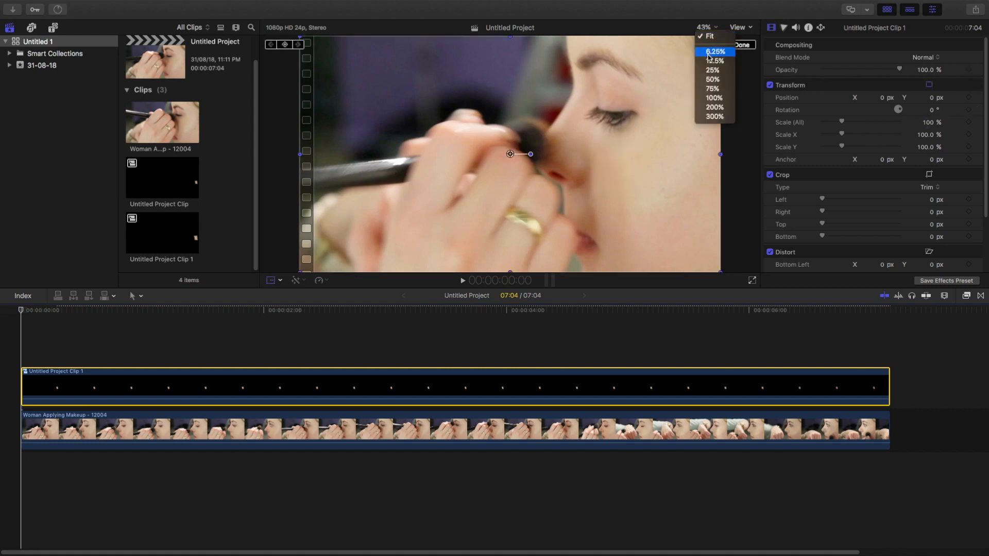
click(710, 70)
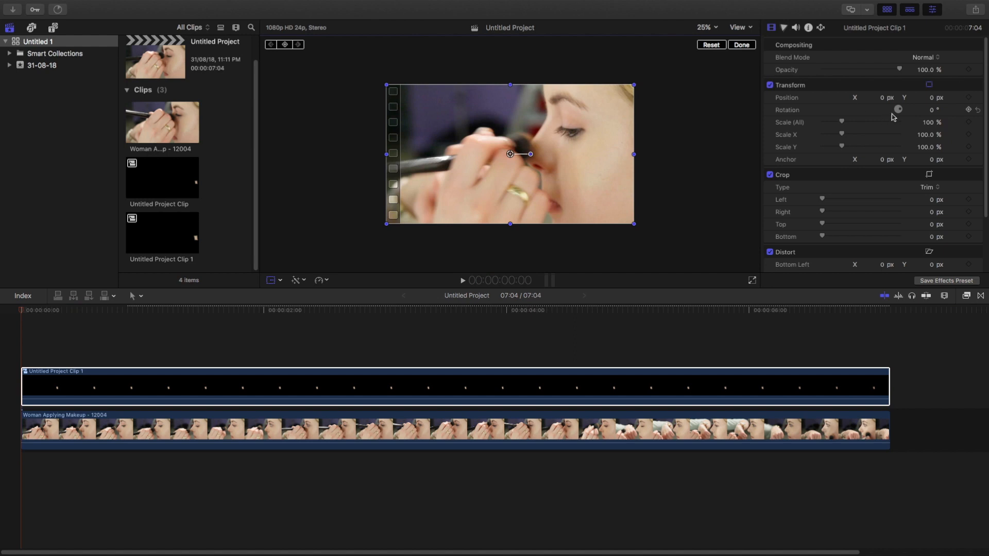